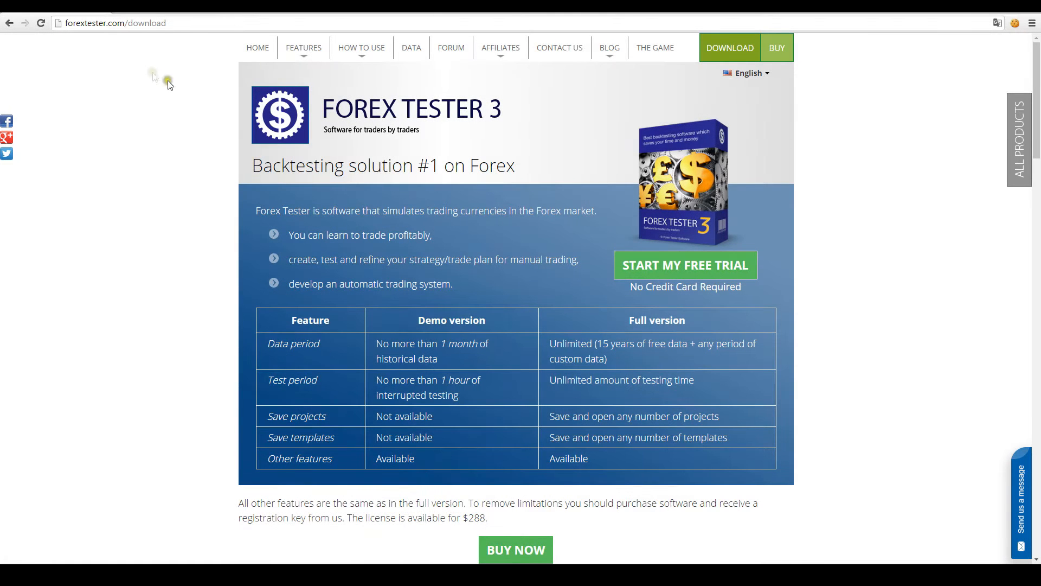
mouse_move(168, 41)
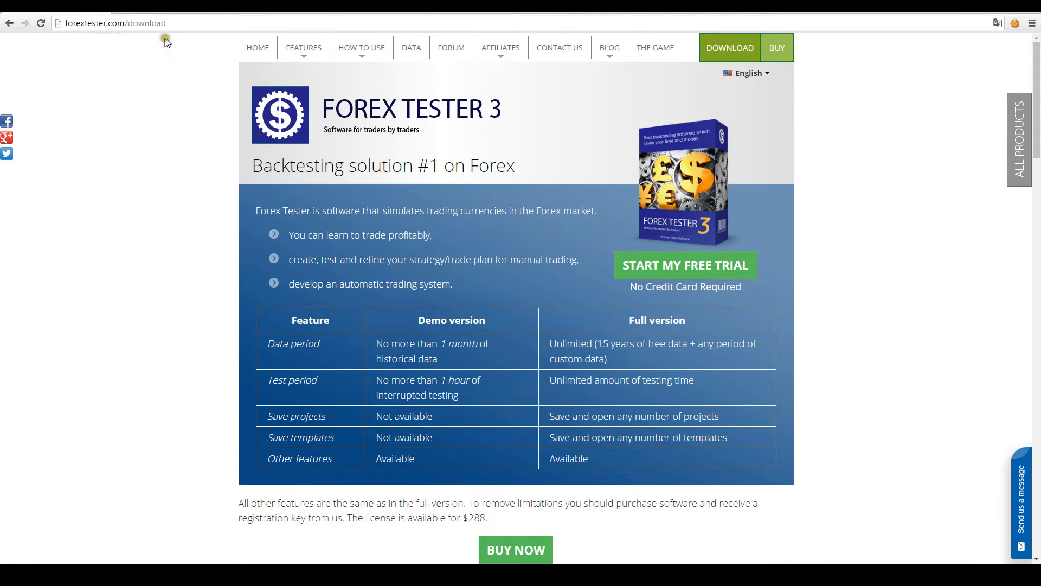
mouse_move(738, 265)
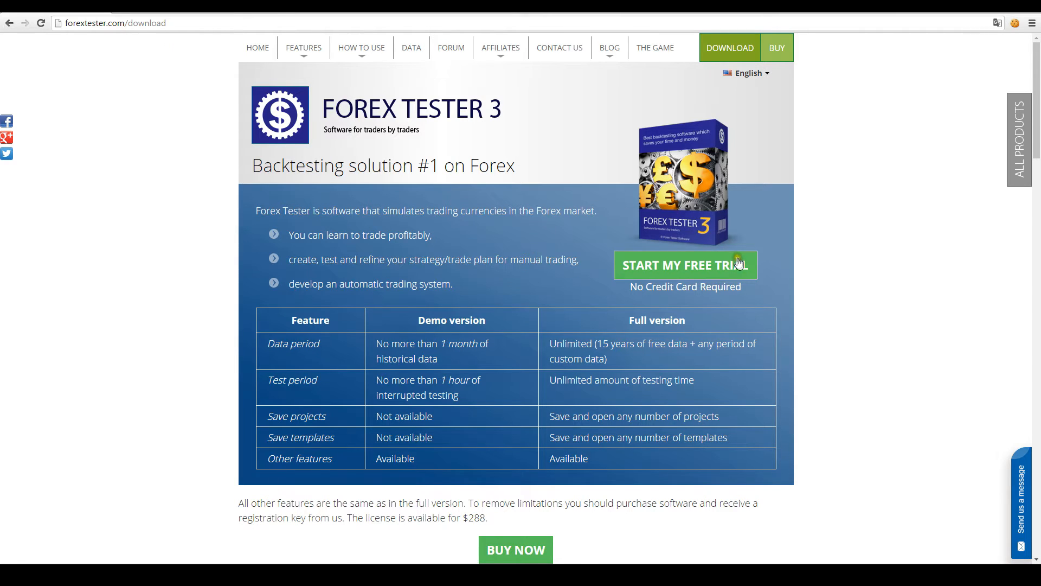
Start the Forex Tester 3 free trial download from forextester.com/download.
left_click(686, 264)
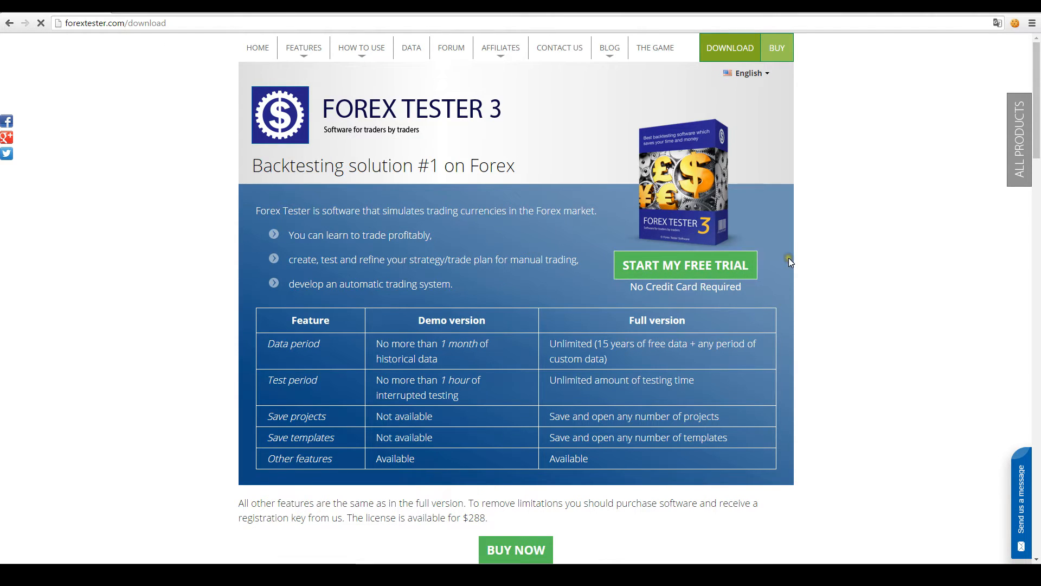
mouse_move(139, 525)
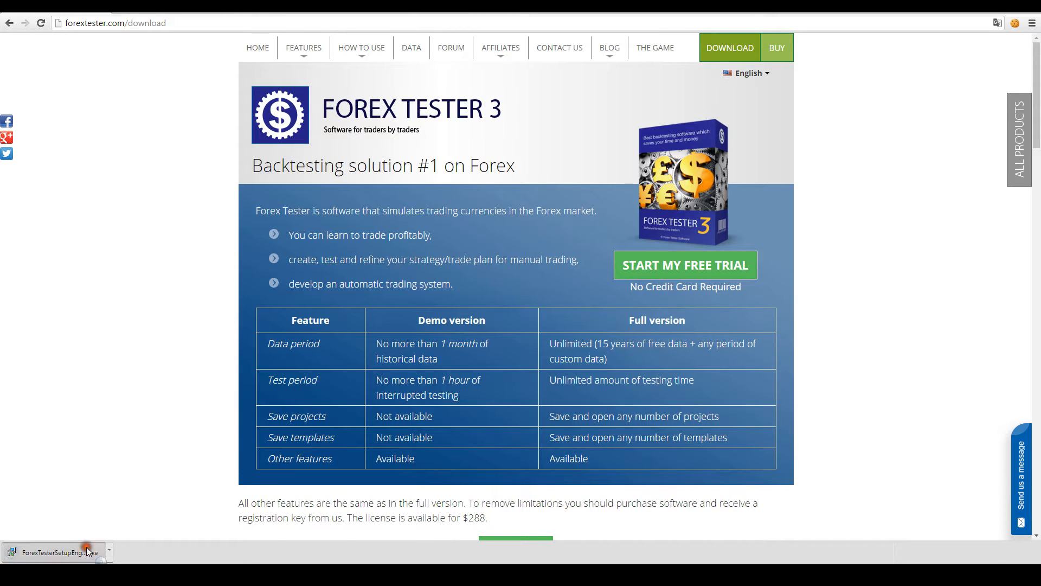
Run the downloaded ForexTesterSetup file, pass the welcome page and accept the license agreement.
left_click(56, 552)
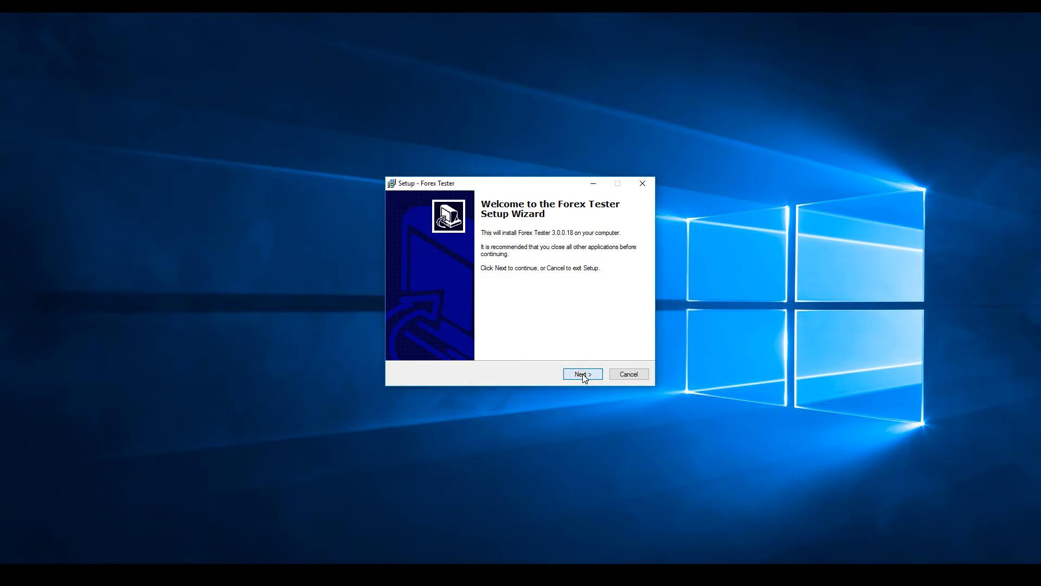
left_click(581, 374)
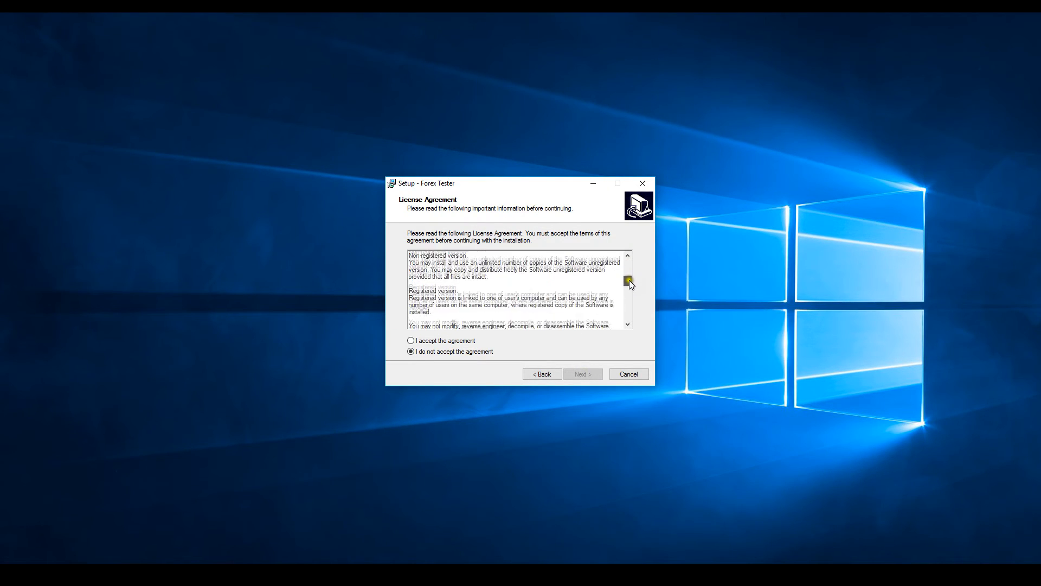
scroll("down", 3)
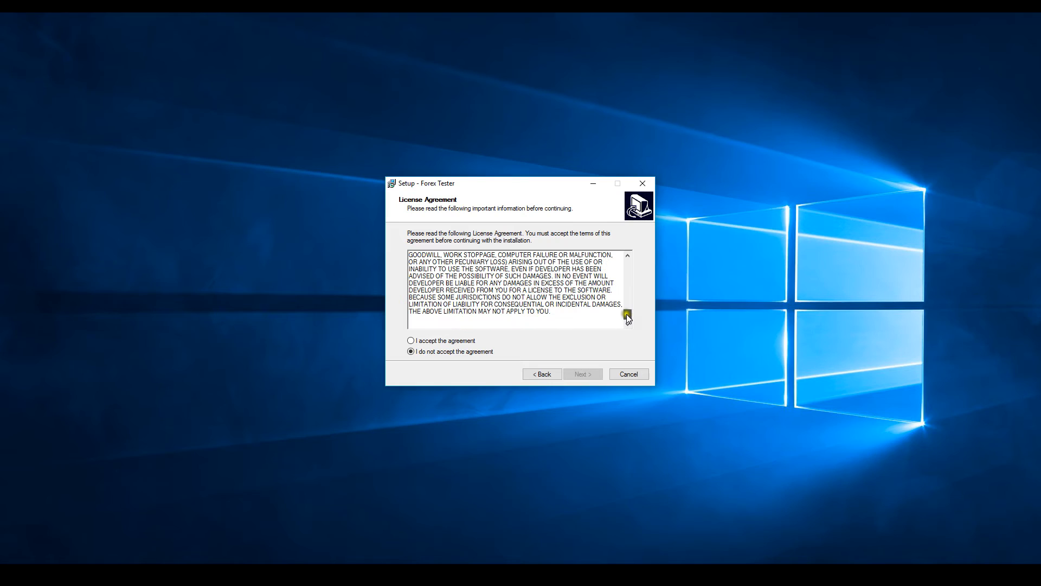
left_click(410, 340)
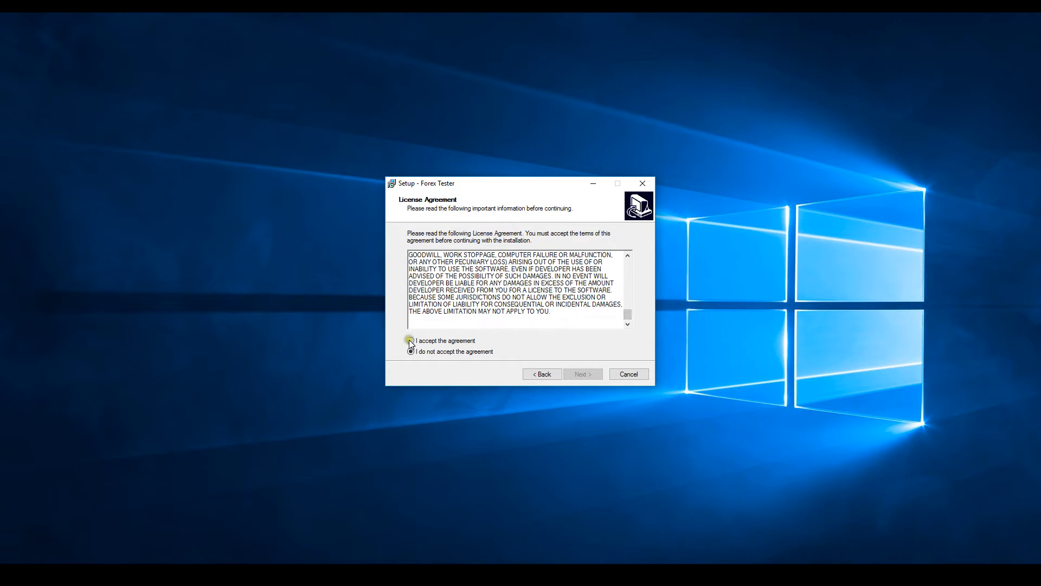
left_click(410, 340)
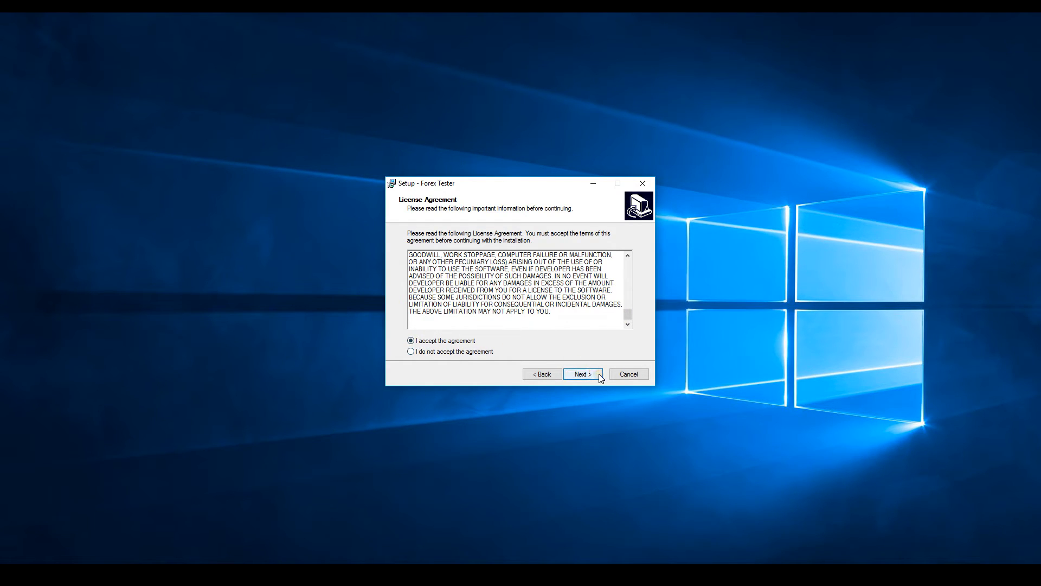
Keep destination C:\ForexTester3 and the default Start Menu folder, with 'Create a desktop icon' ticked.
left_click(581, 374)
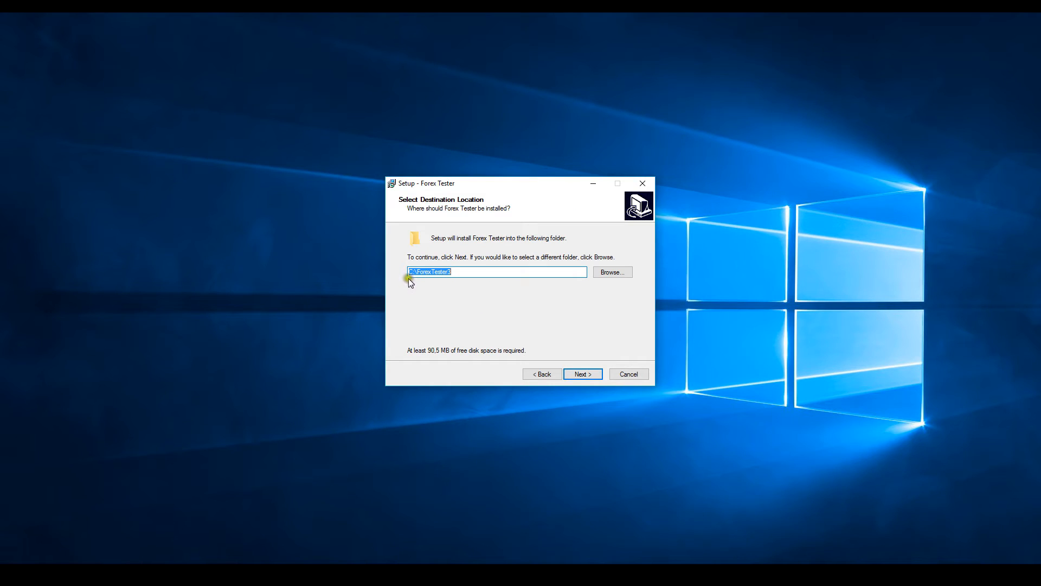
mouse_move(454, 279)
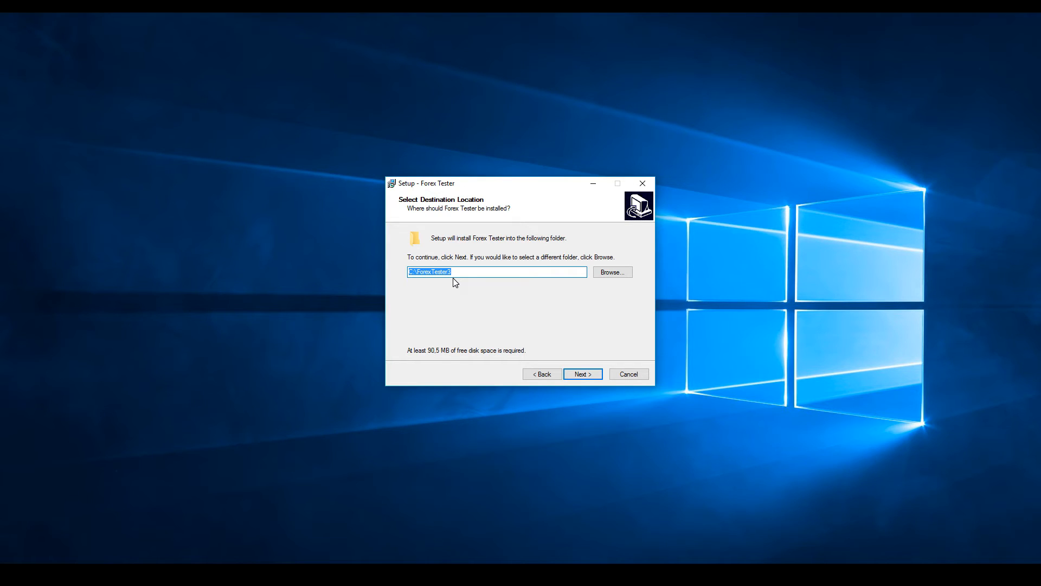
mouse_move(593, 366)
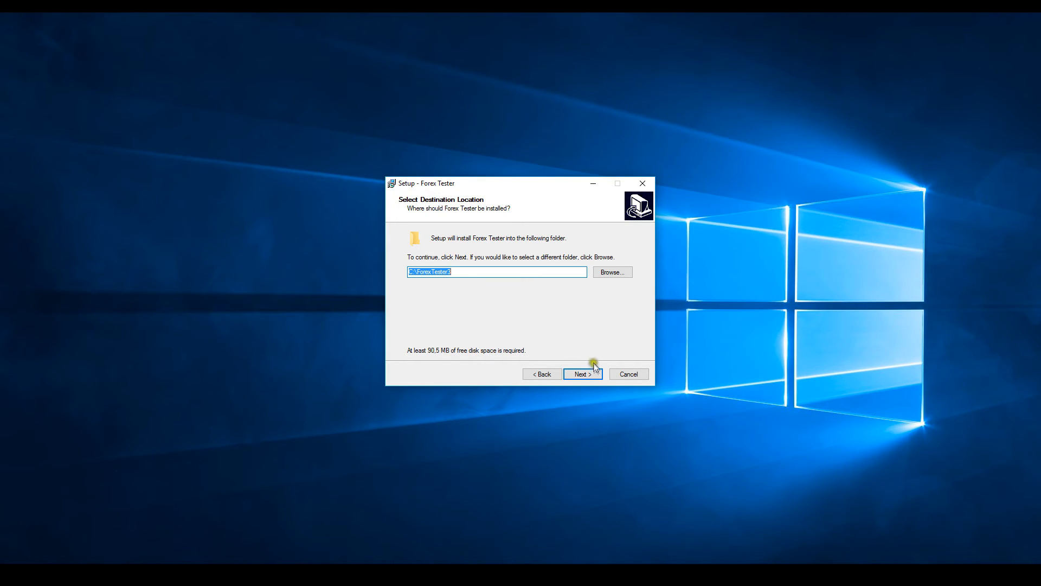
left_click(581, 374)
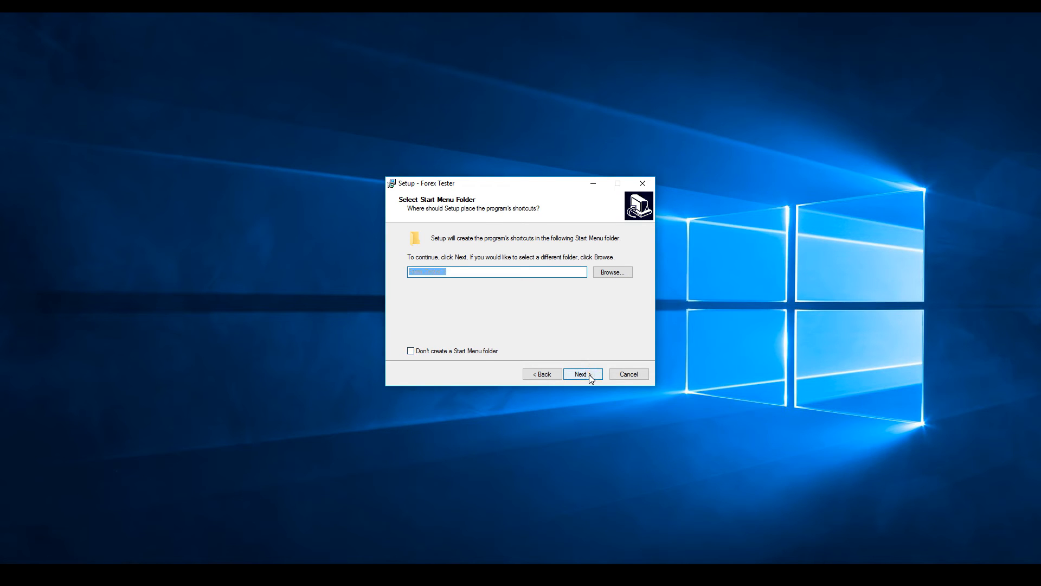
left_click(581, 374)
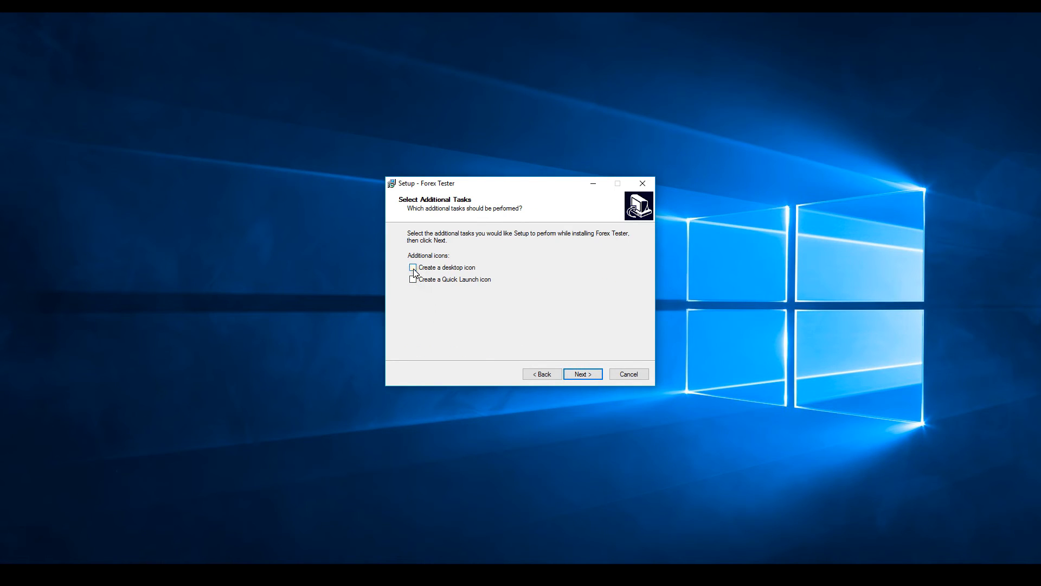
left_click(412, 267)
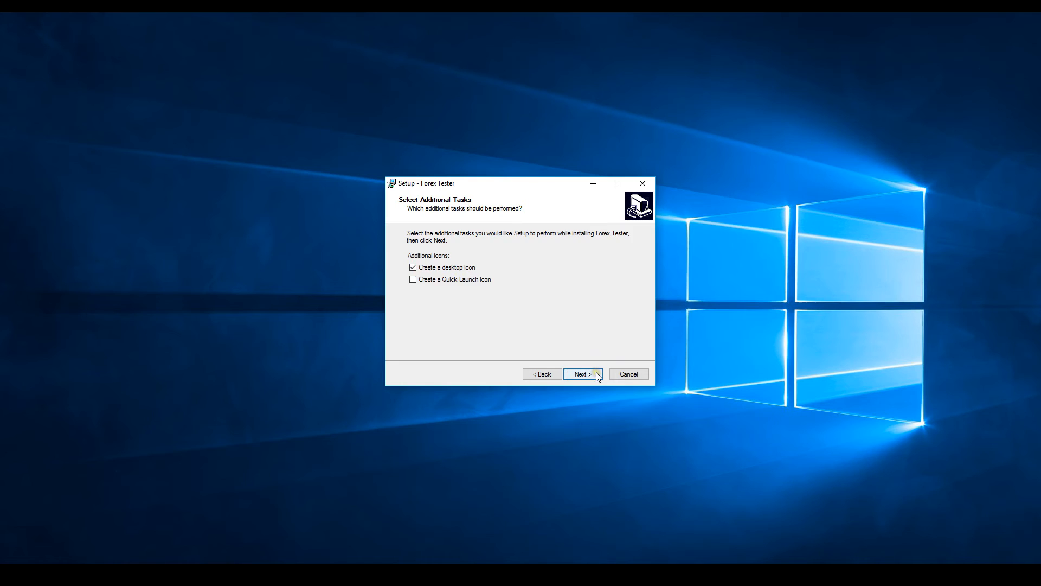
left_click(581, 374)
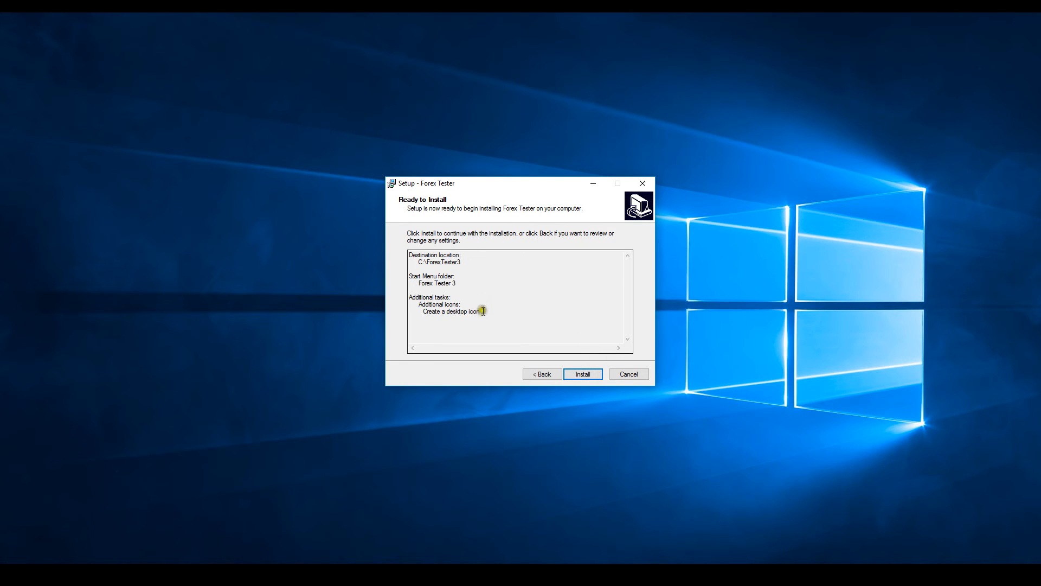
Install Forex Tester 3, untick 'Launch Forex Tester' and finish the wizard.
left_click(581, 374)
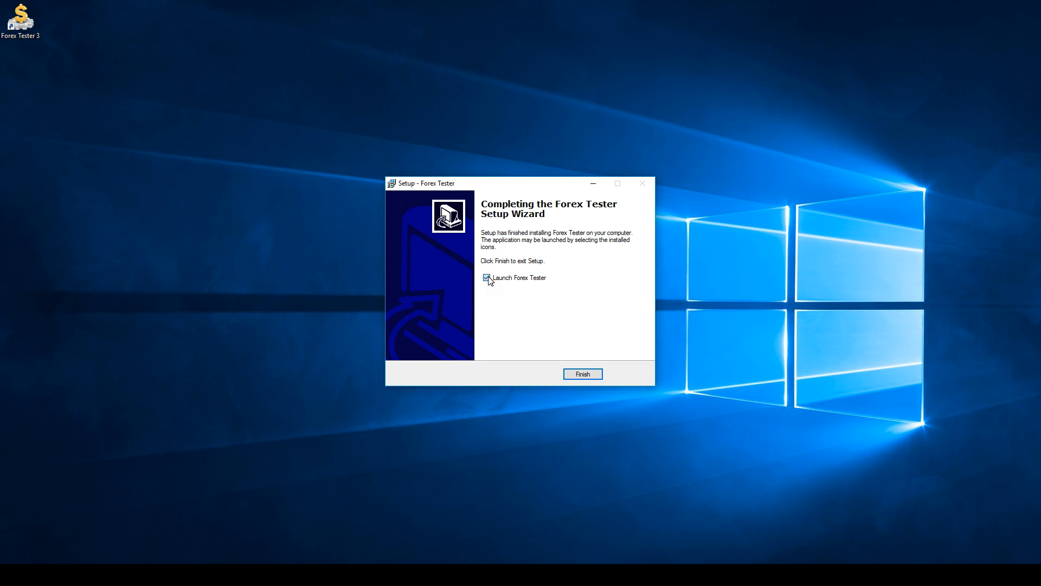
left_click(487, 277)
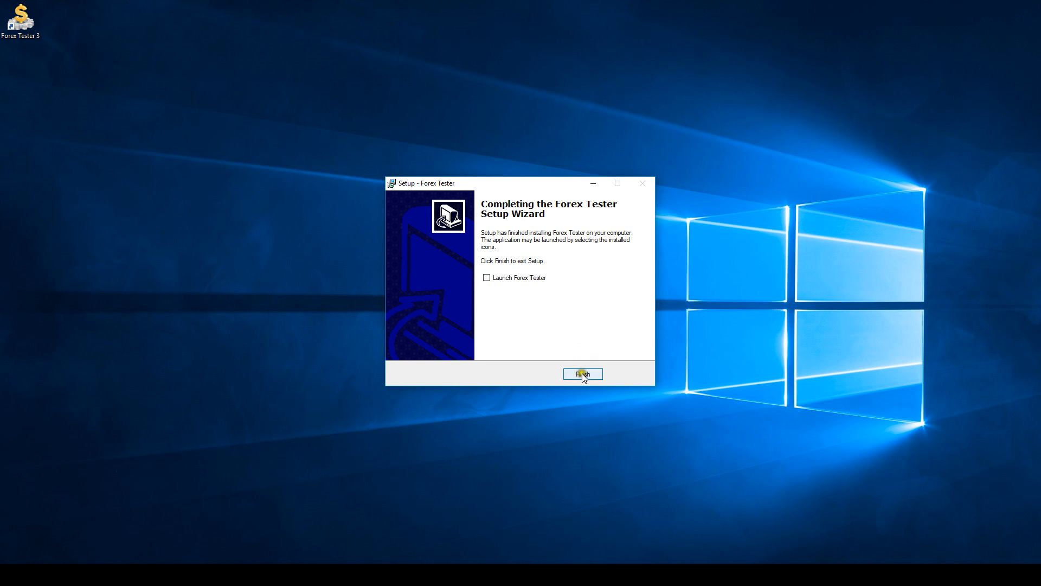
left_click(582, 374)
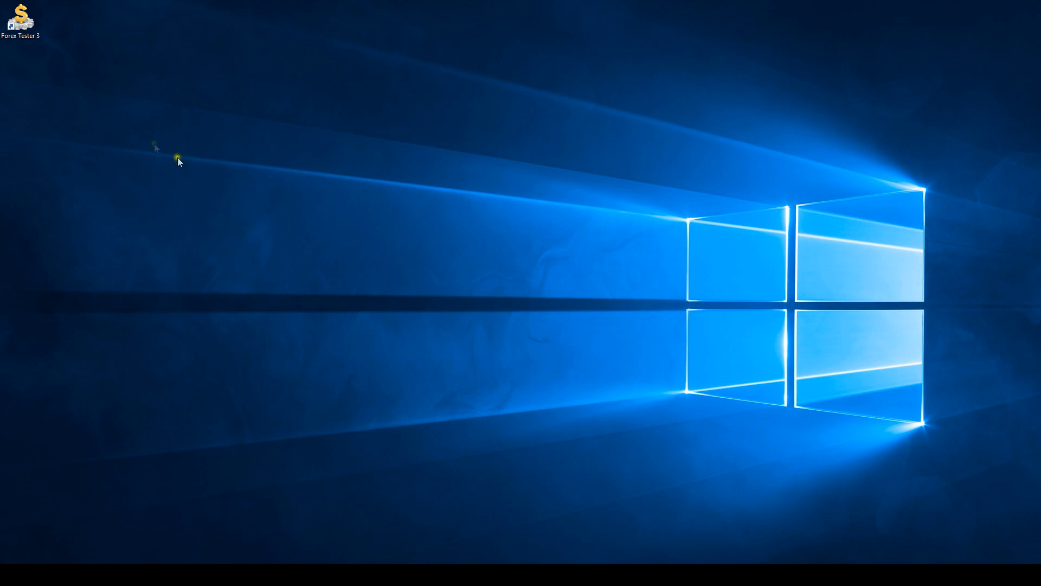